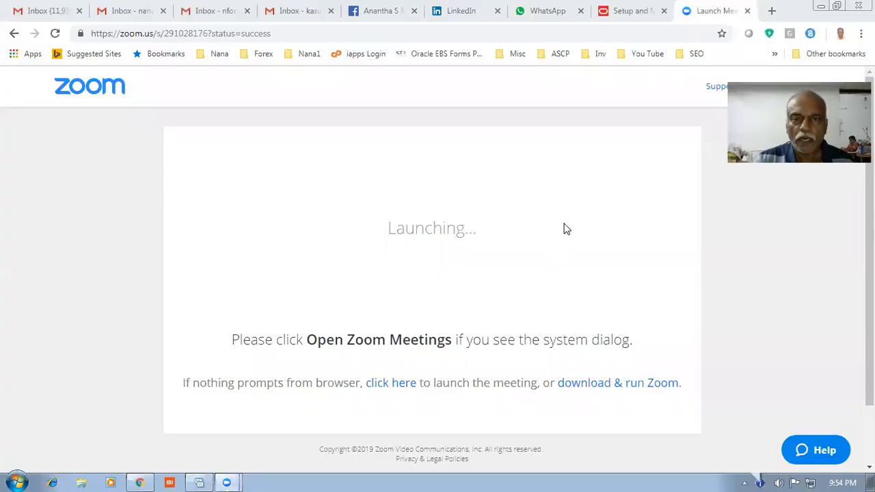
- Switch from the Zoom launch page to the Oracle Setup: Compensation Management browser tab
click(625, 11)
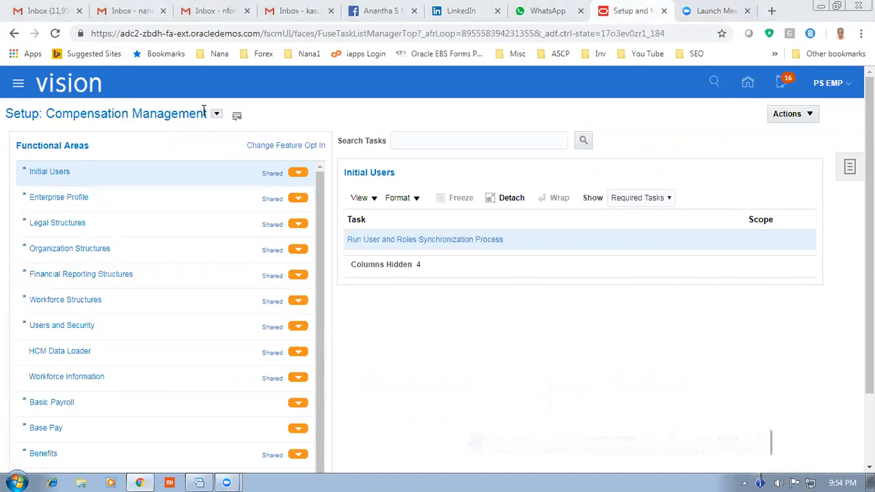
- Switch the setup offering to Workforce Development and show Workforce Structures tasks
click(217, 114)
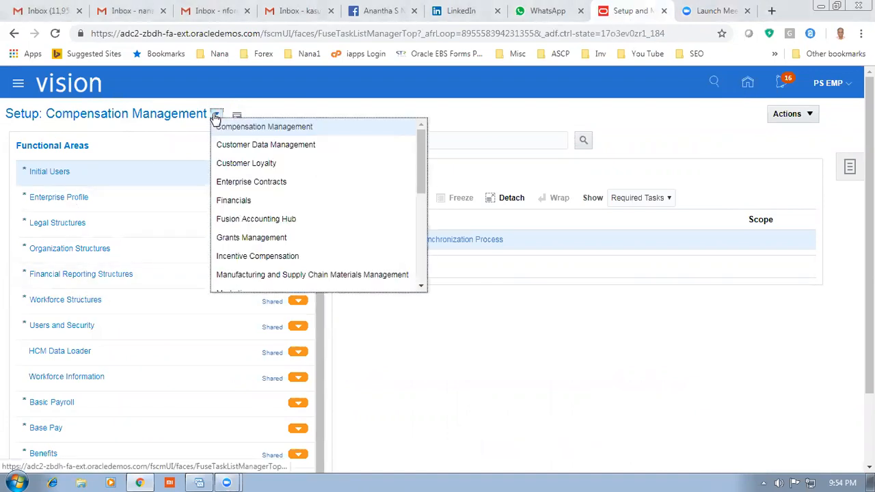
scroll(down, 3)
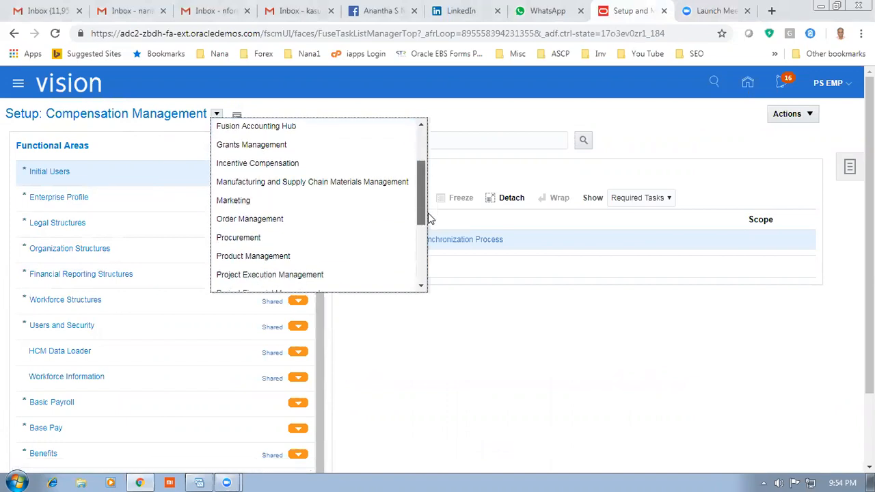
scroll(down, 3)
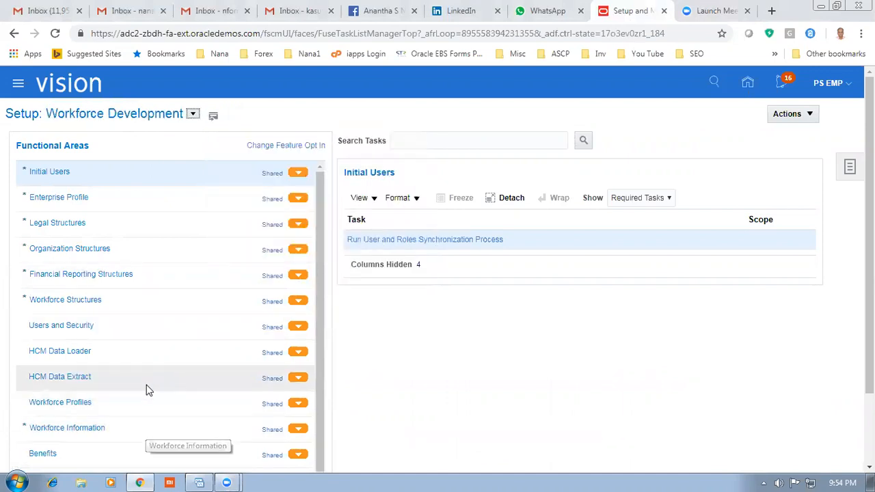
mouse_move(80, 427)
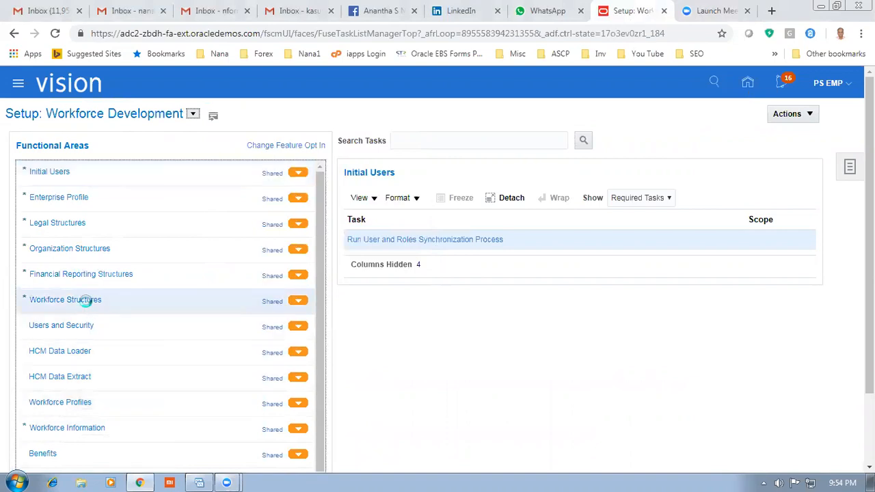
click(68, 300)
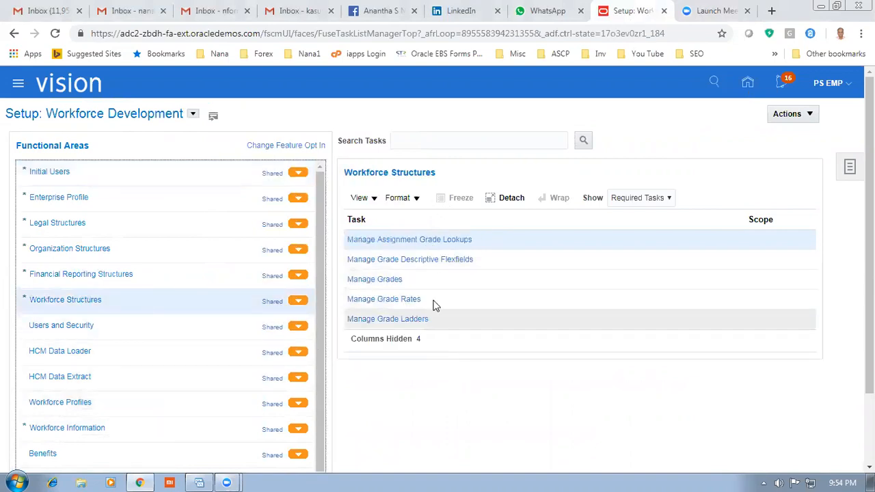
- Search tasks for 'manage job', open and close Manage Job, and show the Tasks panel
text(manage job)
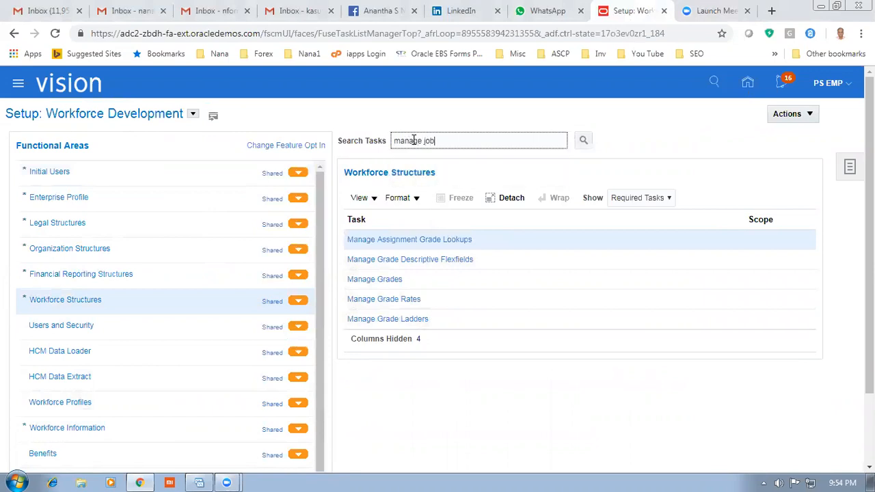
click(583, 140)
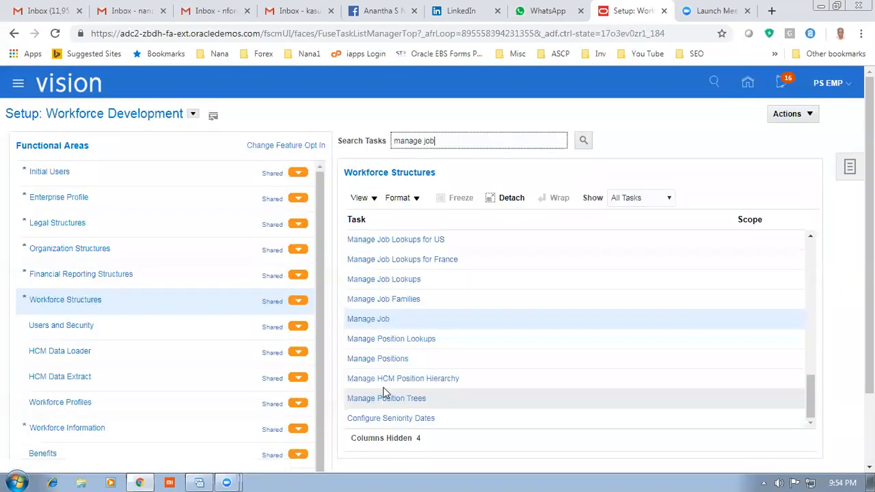
click(368, 319)
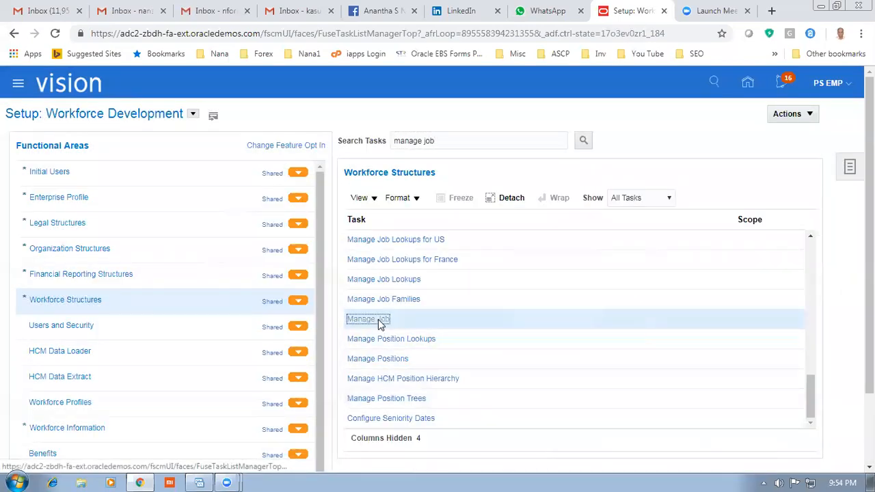
click(368, 319)
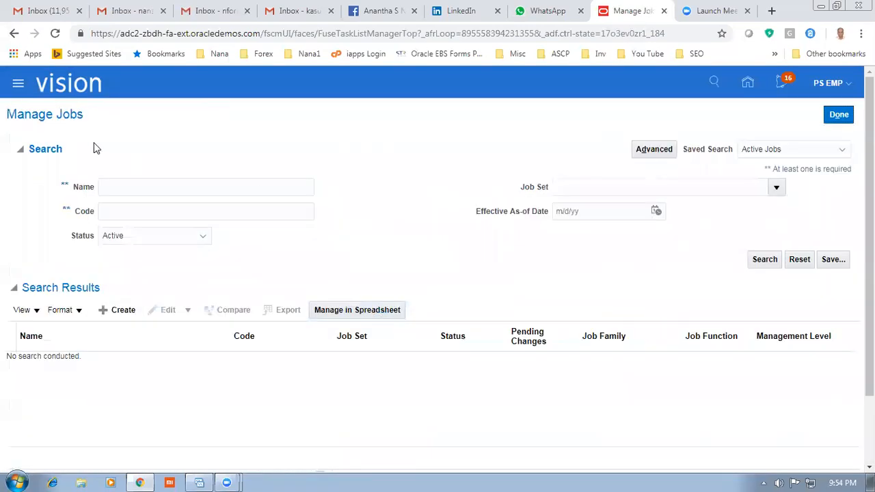
mouse_move(299, 306)
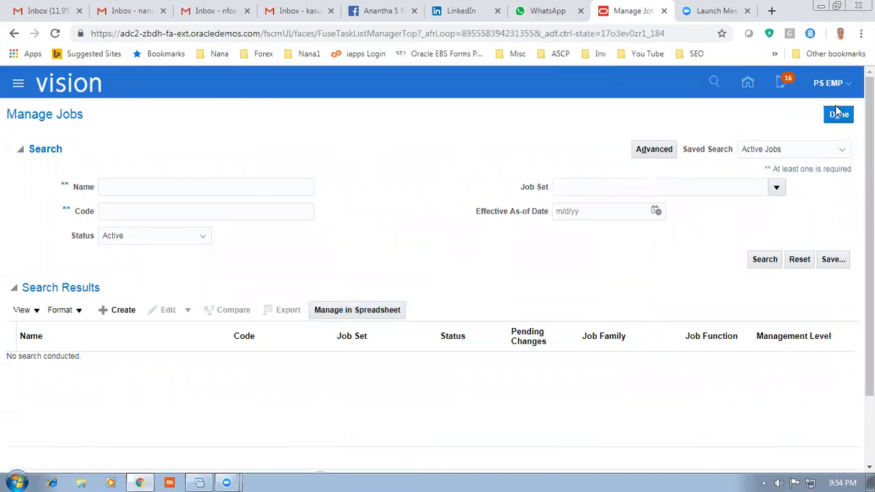
click(837, 114)
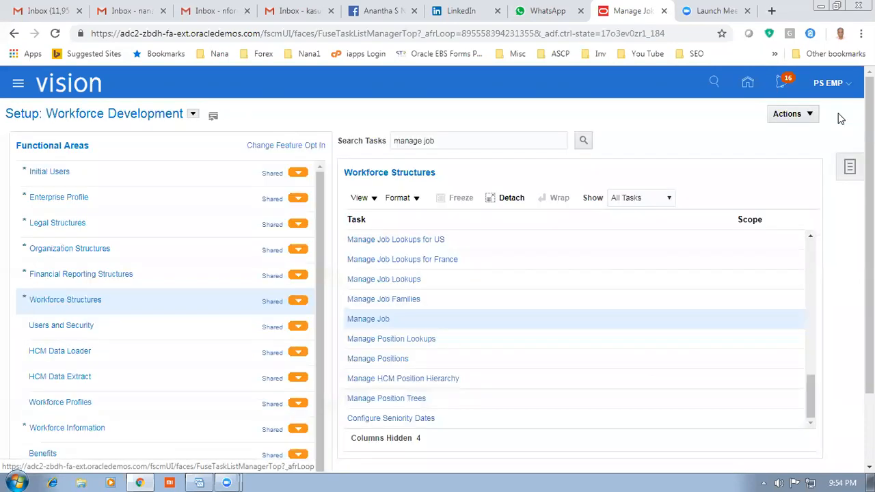
click(787, 114)
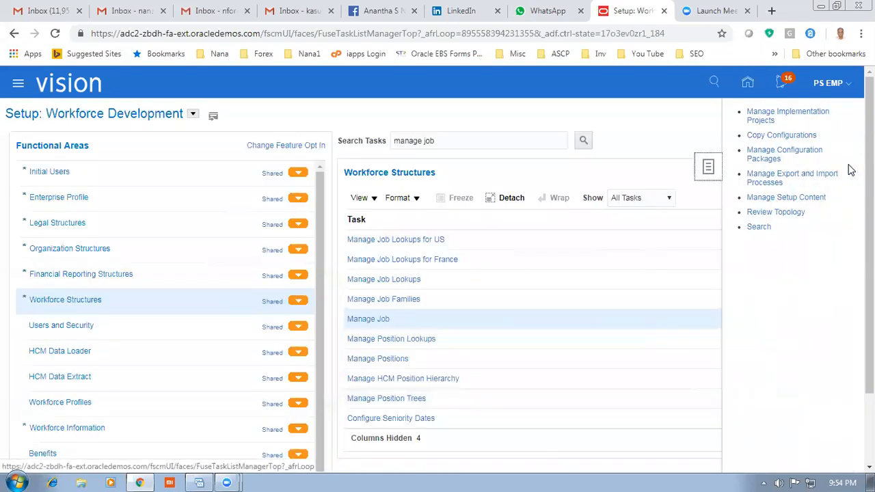
- Search setup tasks for 'mana%job%' and open the Manage Job task
click(758, 226)
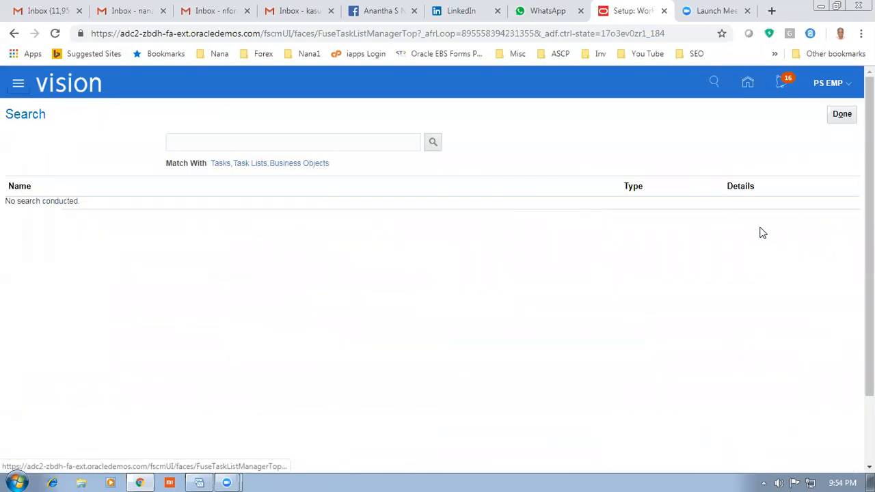
click(293, 142)
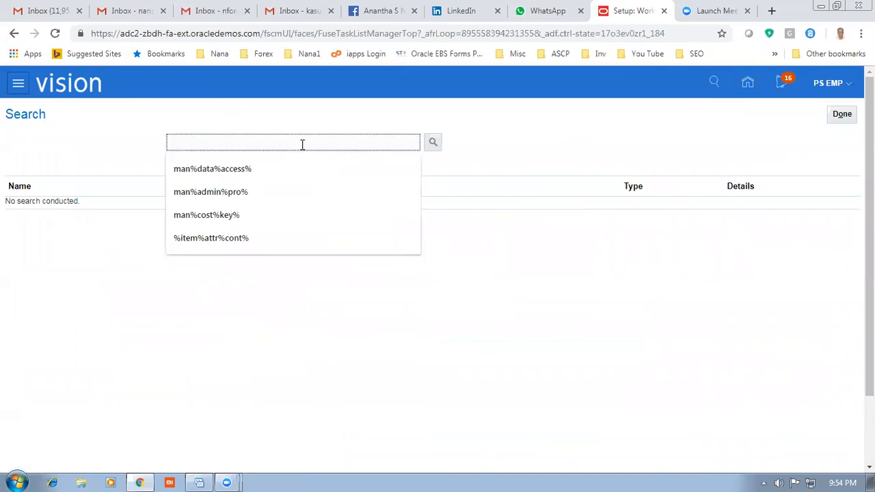
text(mana%job%)
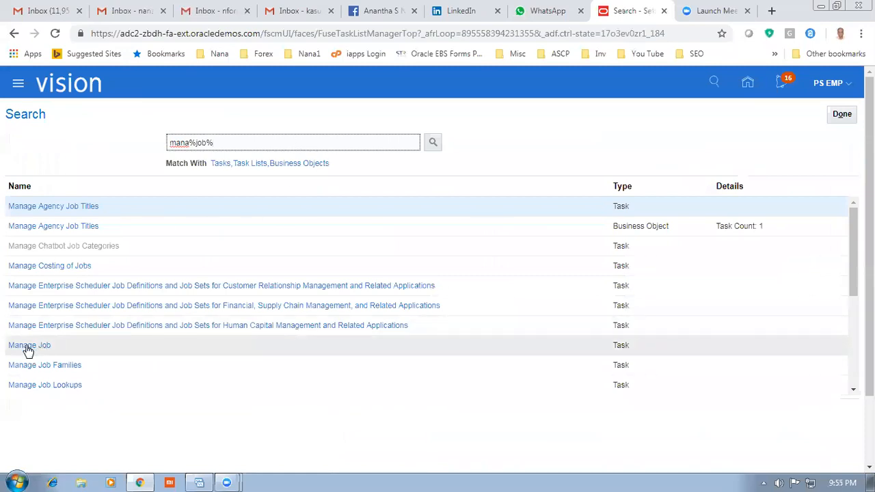
click(28, 345)
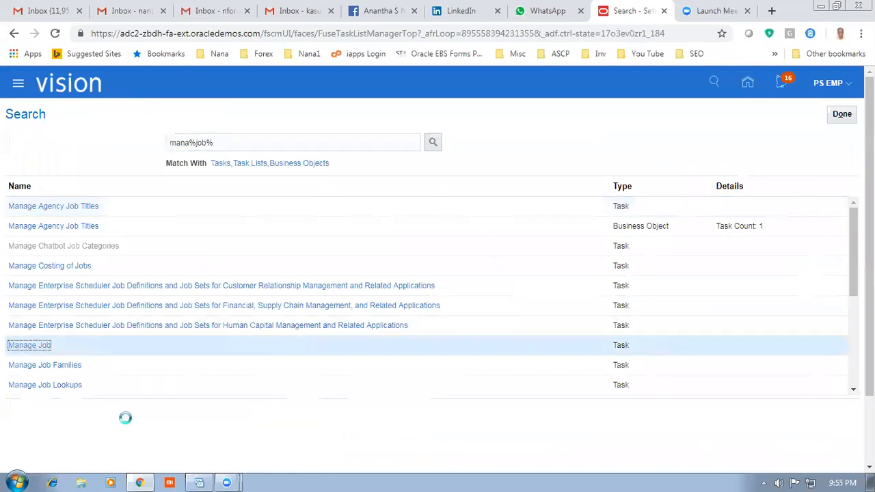
- Search Manage Jobs for JOB209, then return to the task search results
click(28, 346)
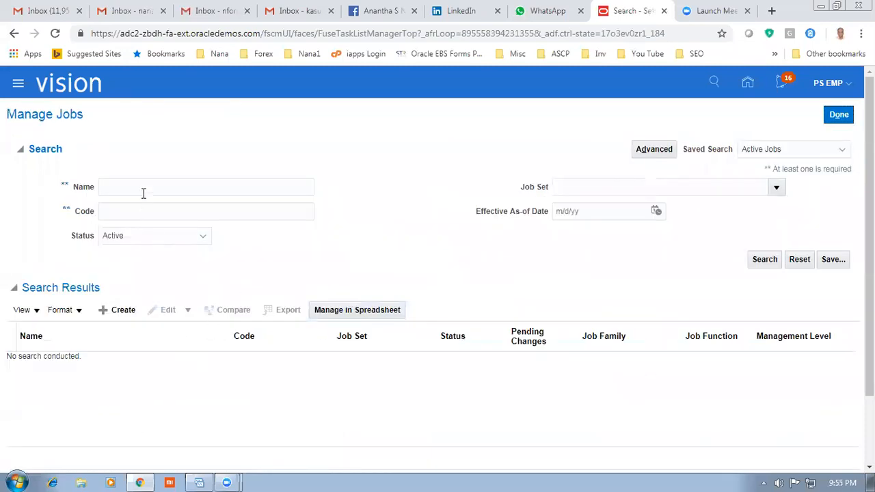
text(JOB209)
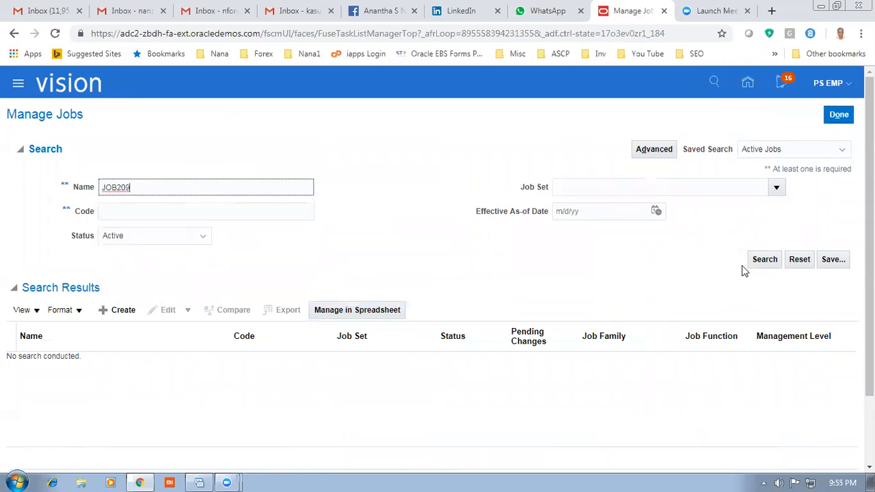
click(764, 259)
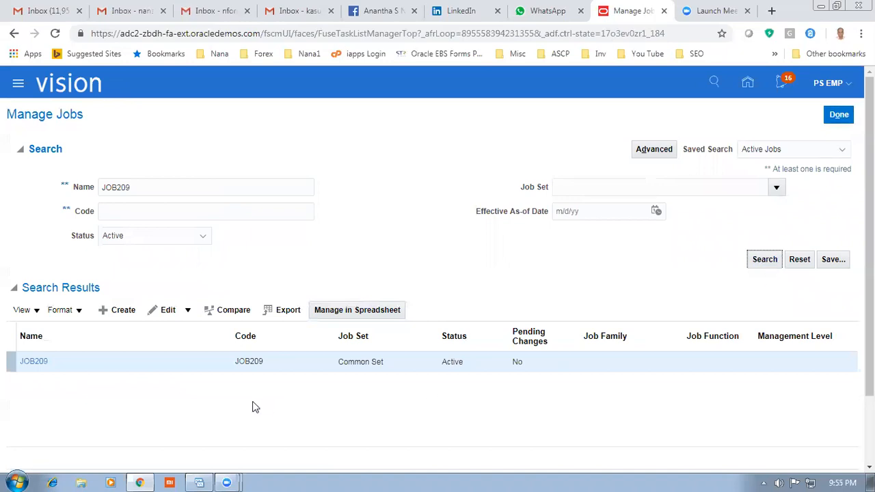
click(33, 360)
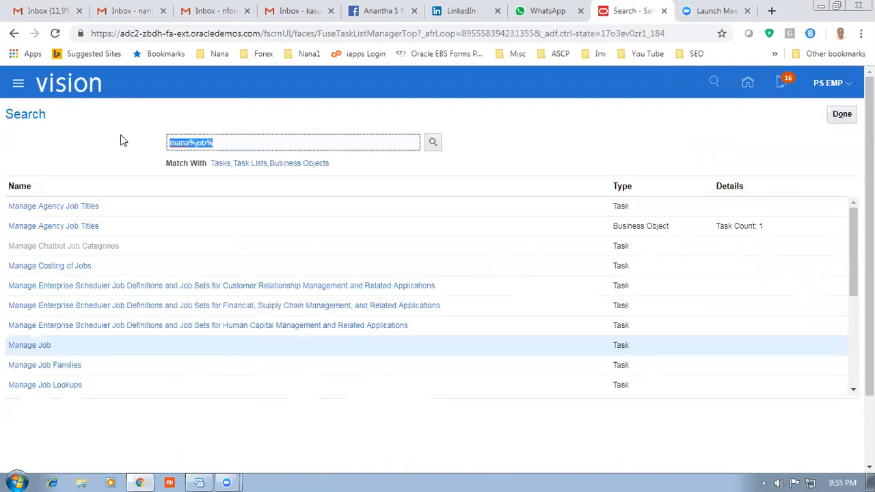
- Search 'man%approval%' and open Manage Approval Transactions for Human Capital Management
text(man%approval)
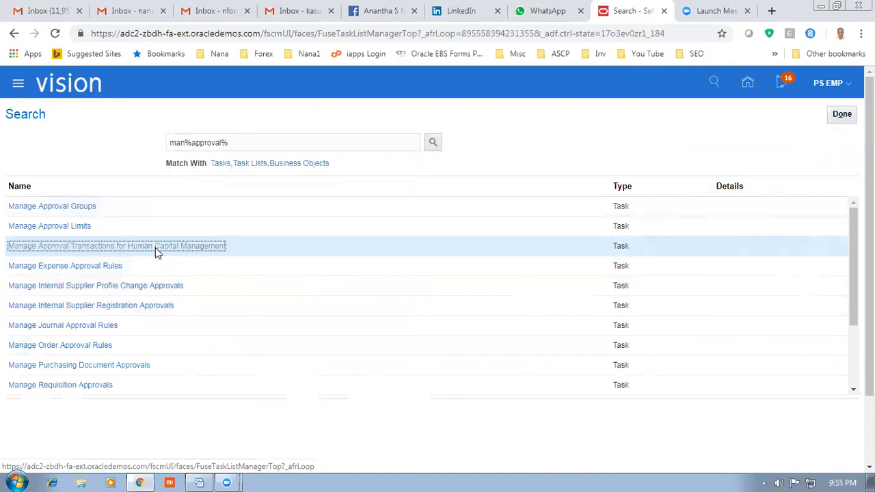
click(116, 246)
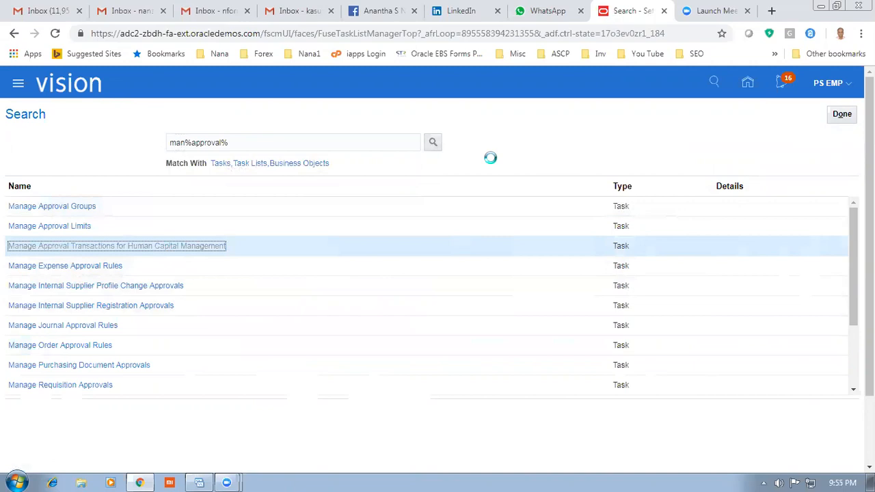
click(116, 245)
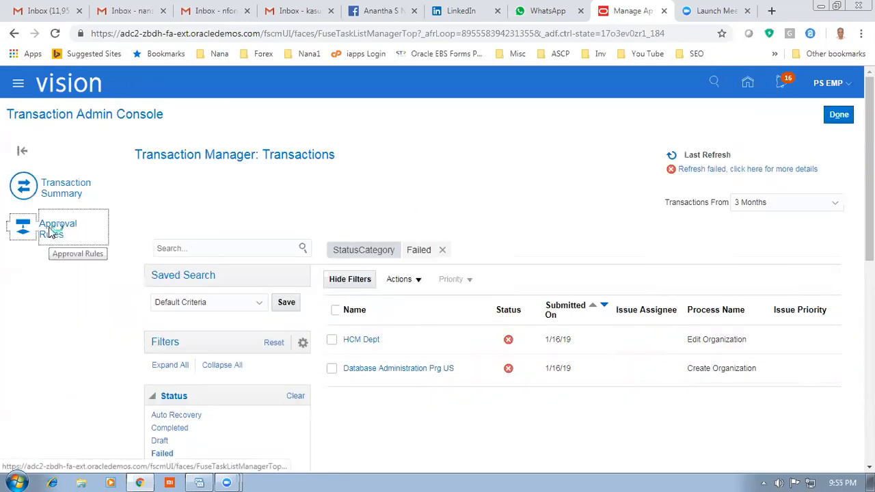
- In Approval Rules, dismiss the Add Contact warning and configure Add Contingent Worker rules
click(59, 229)
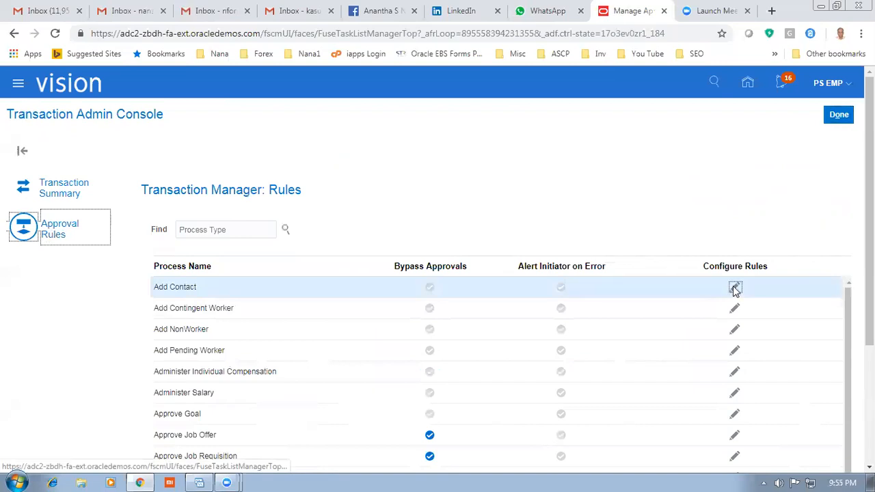
click(733, 288)
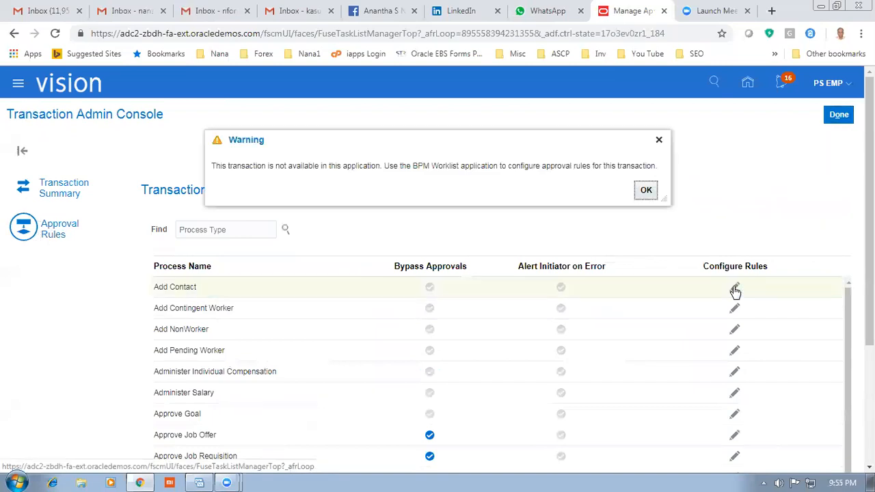
click(645, 190)
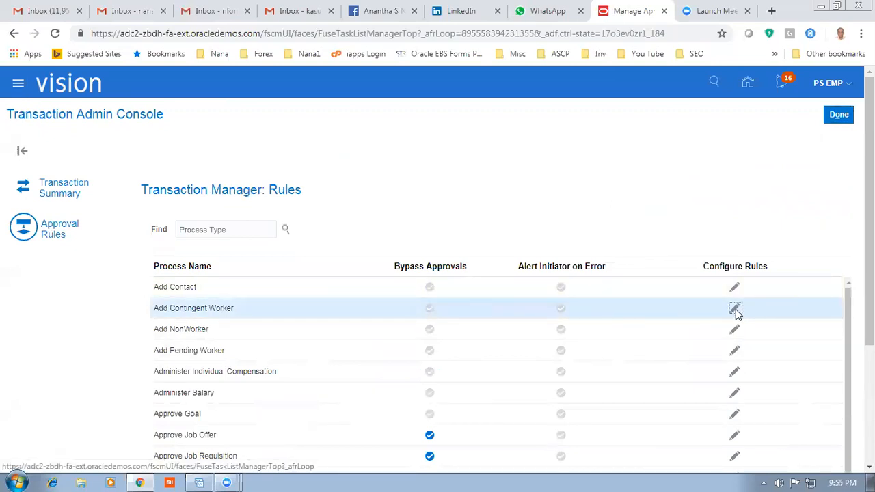
click(734, 308)
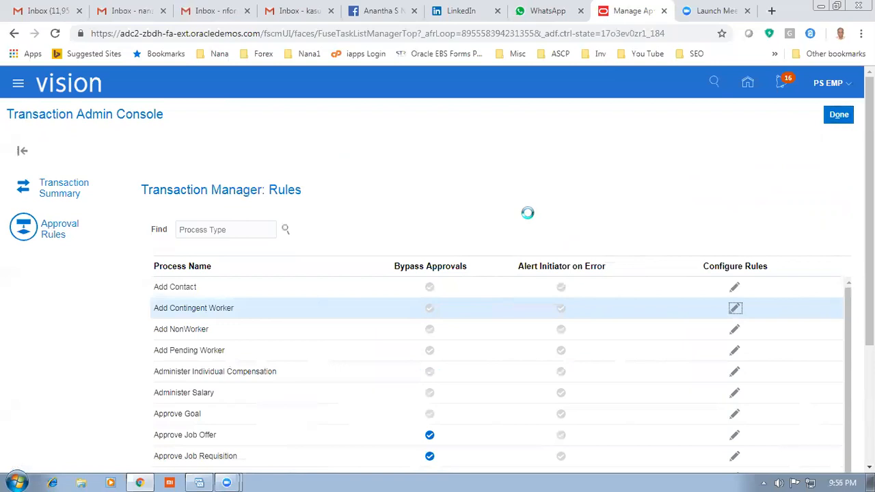
click(734, 307)
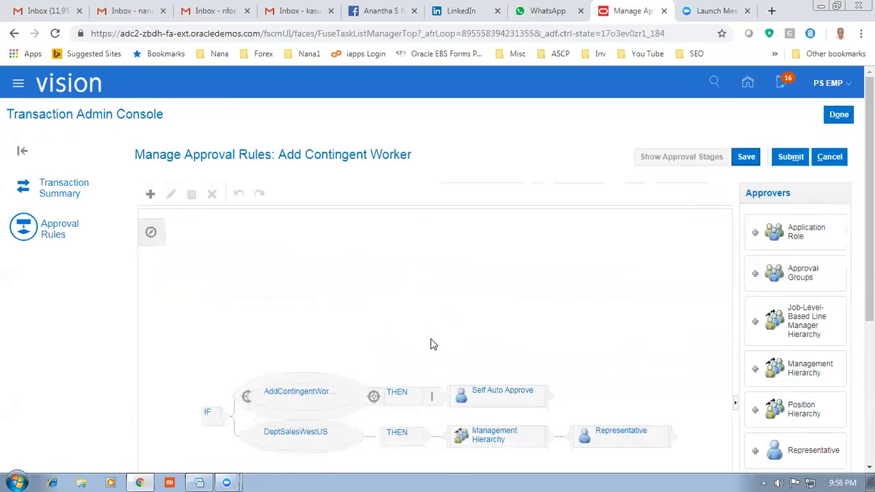
- Review the Add Contingent Worker rules, then cancel and discard unsaved changes
scroll(down, 3)
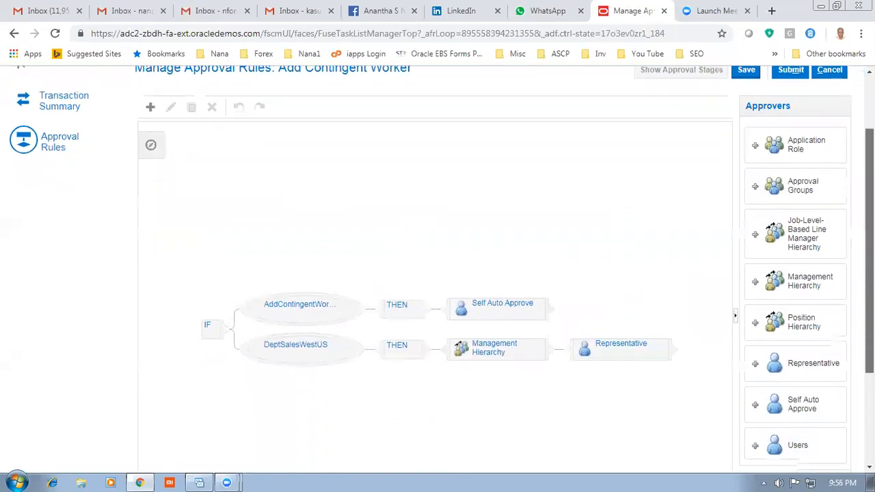
scroll(down, 3)
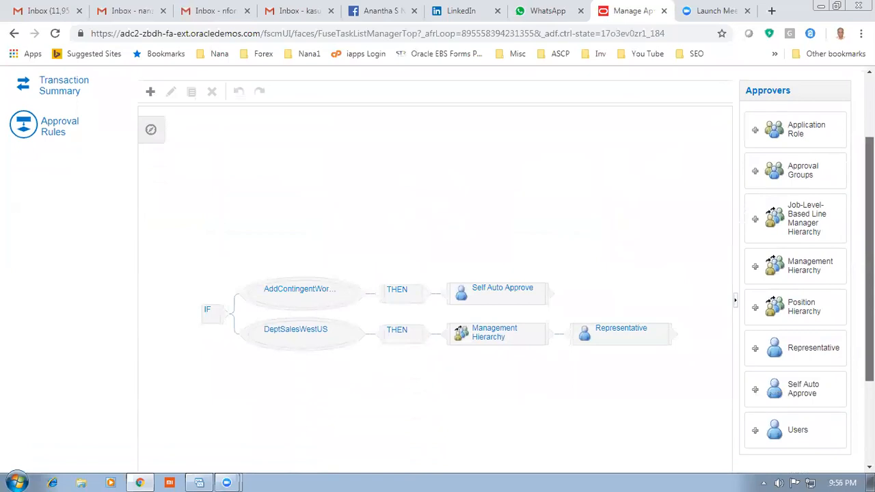
mouse_move(797, 300)
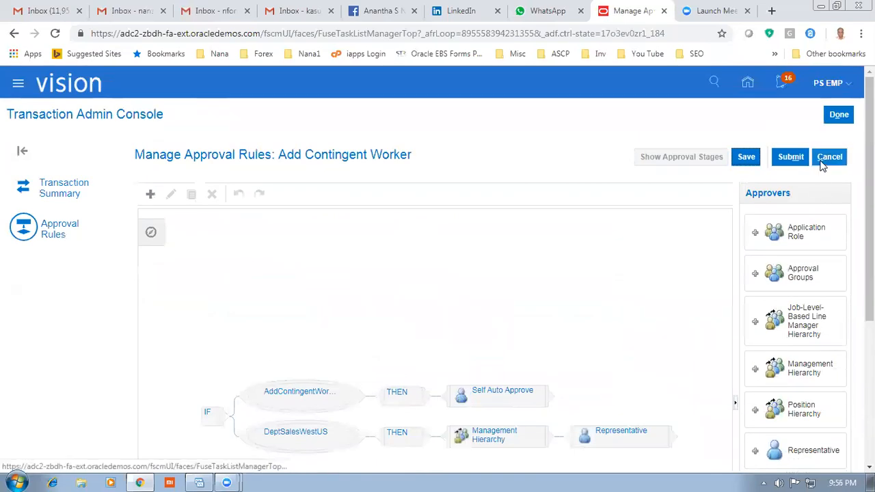
click(829, 157)
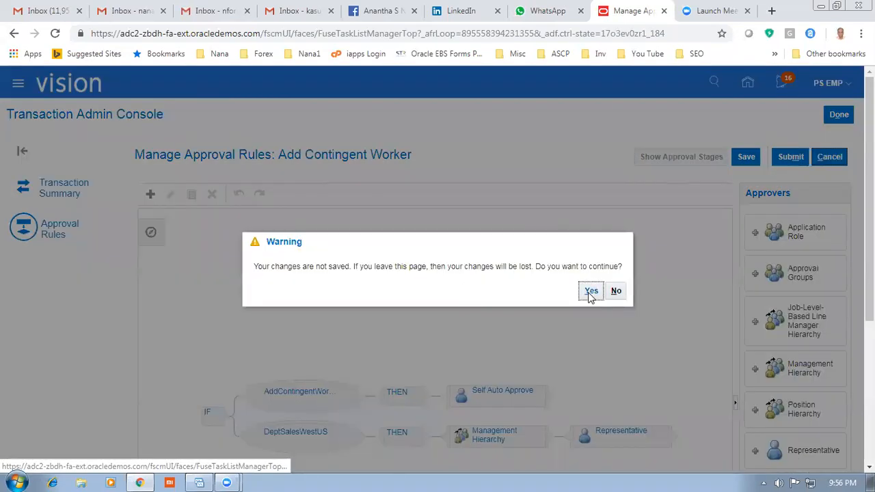
click(591, 290)
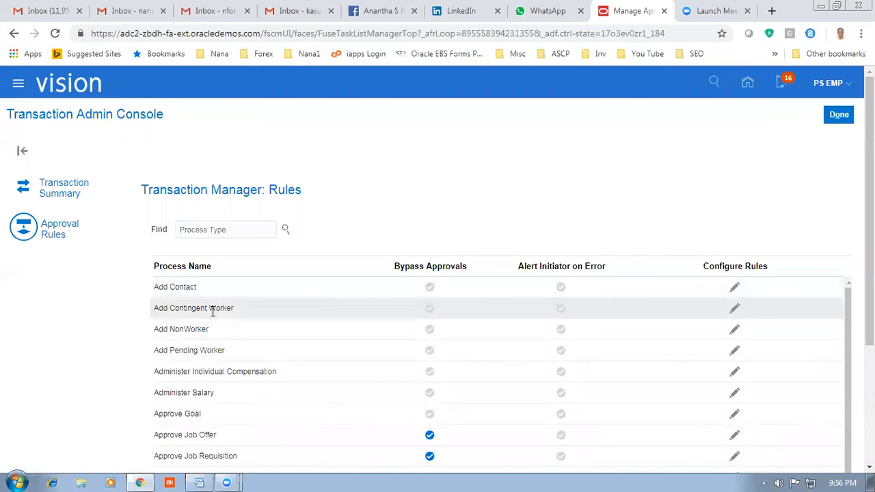
mouse_move(429, 314)
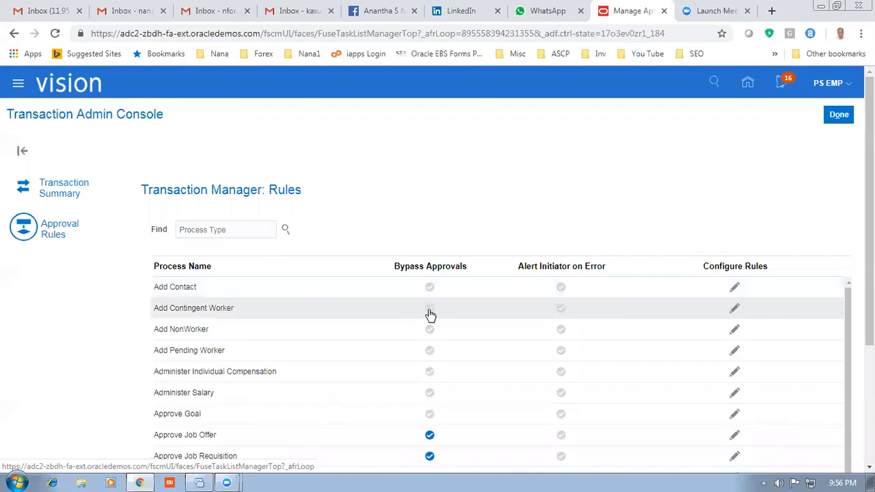
- Tick Bypass Approvals for Add Contingent Worker, check Create Job's bypass, then switch to WhatsApp
click(429, 308)
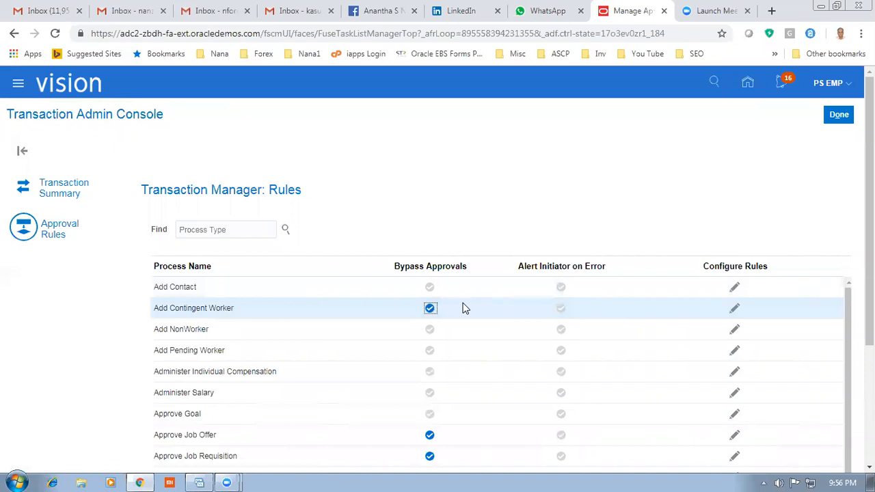
scroll(down, 3)
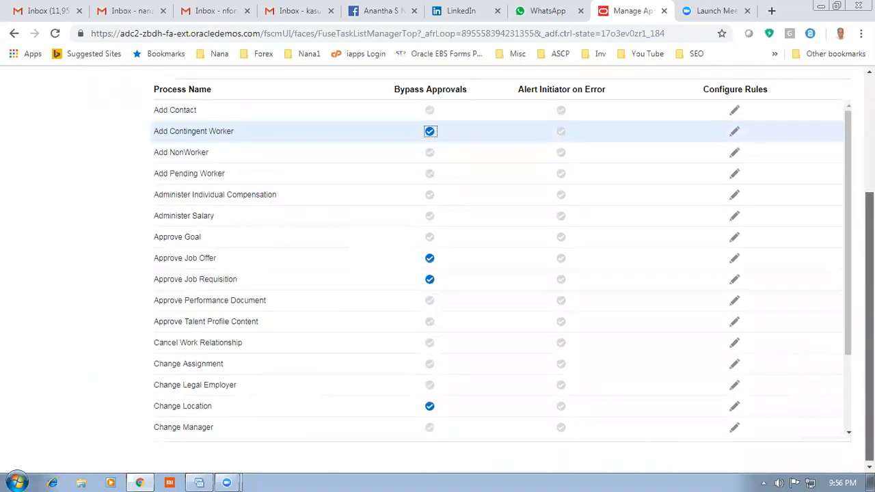
scroll(down, 3)
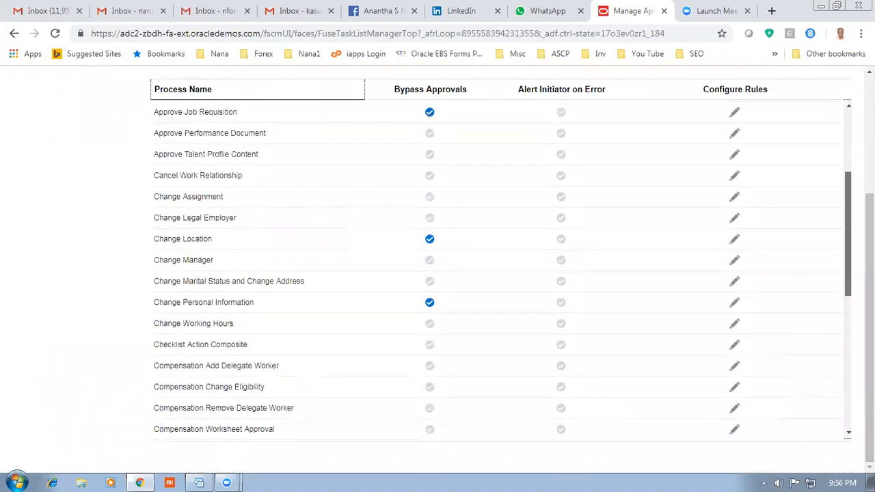
scroll(down, 3)
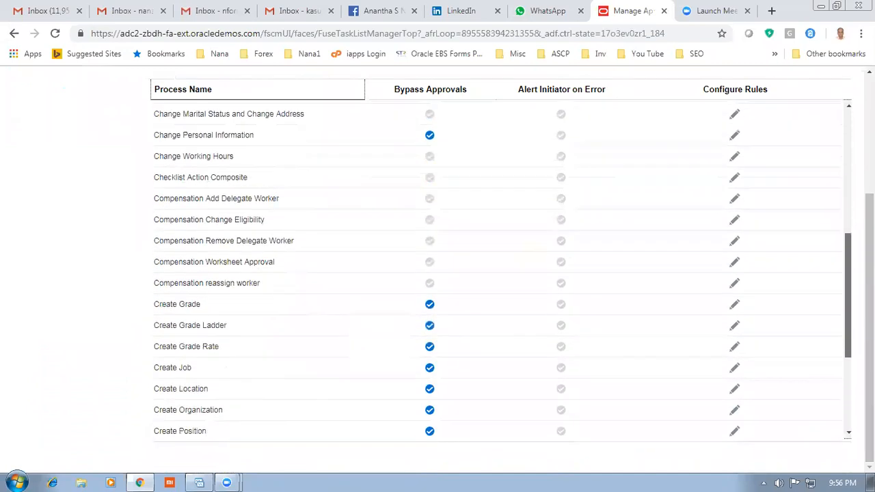
scroll(down, 3)
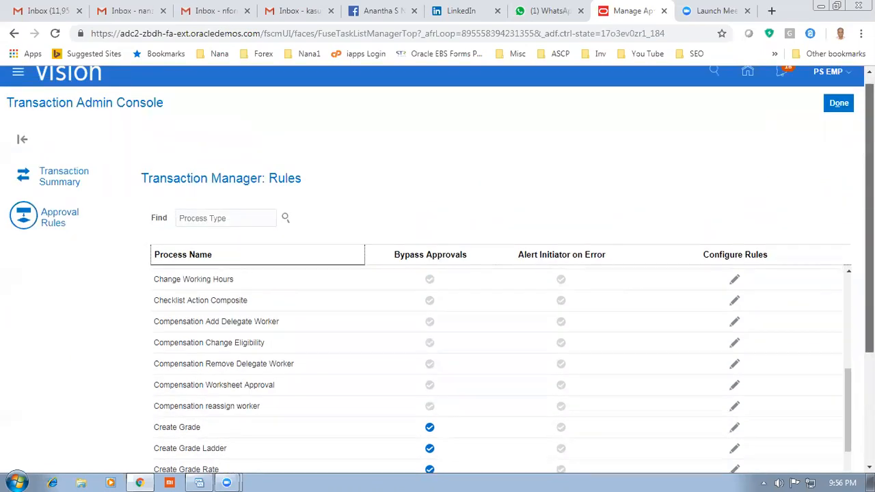
scroll(down, 3)
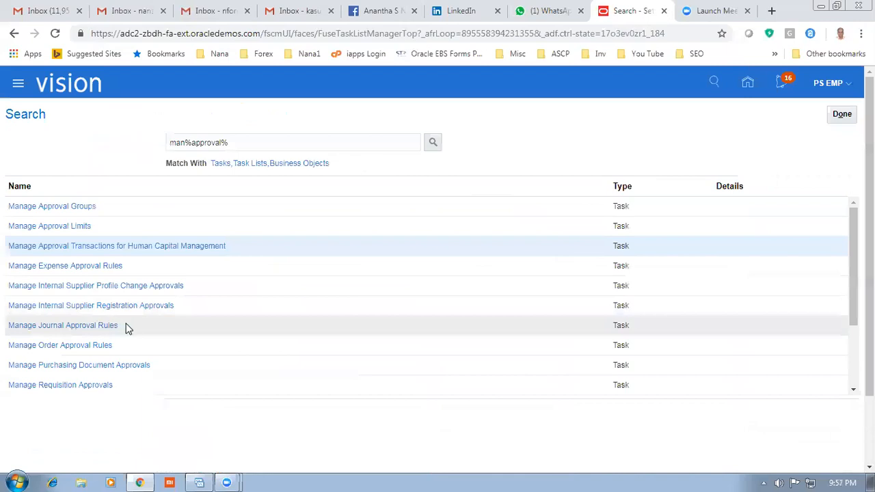
mouse_move(496, 132)
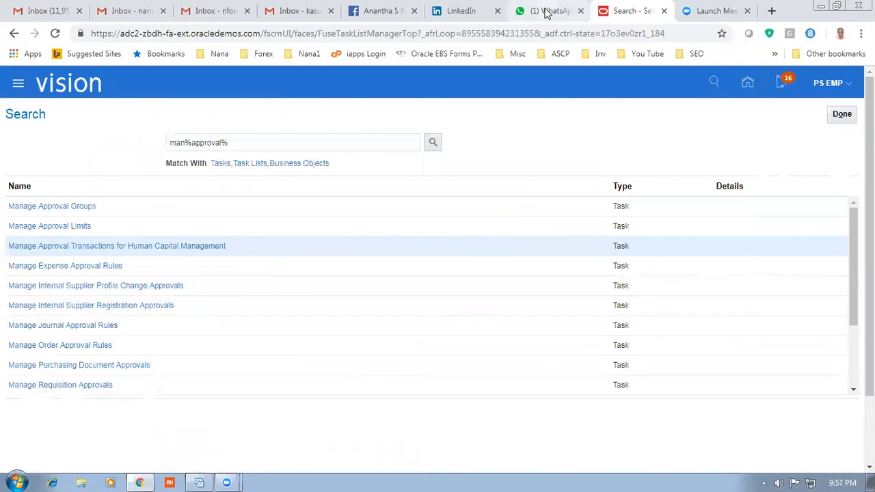
click(547, 11)
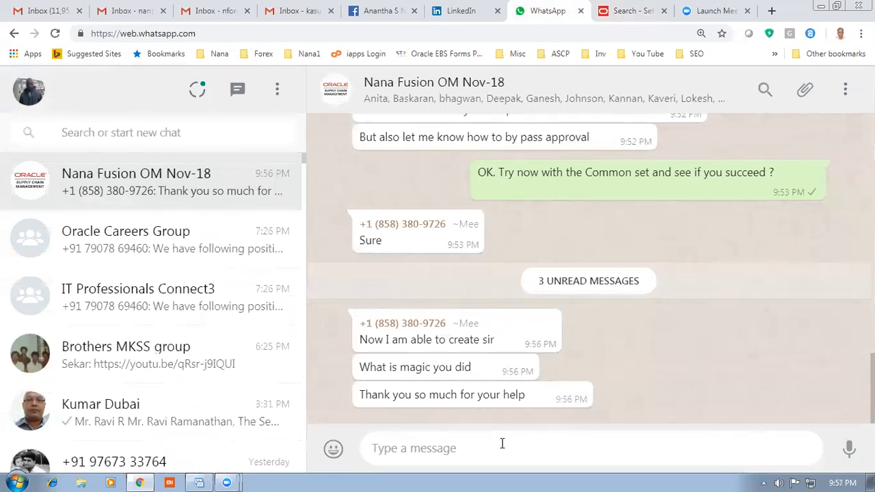
mouse_move(613, 454)
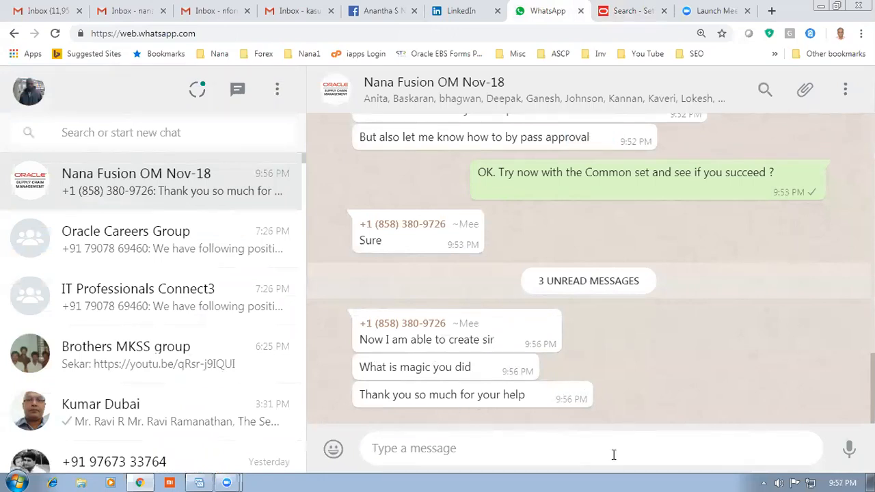